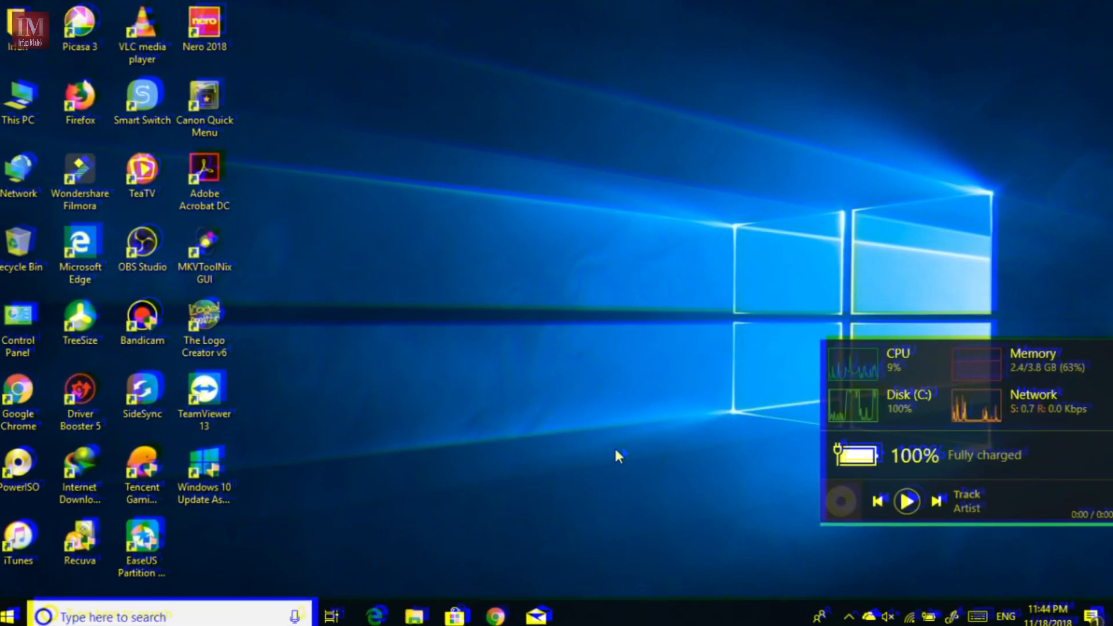
Step: Launch Command Prompt as administrator from the taskbar search for cmd
left_click(10, 611)
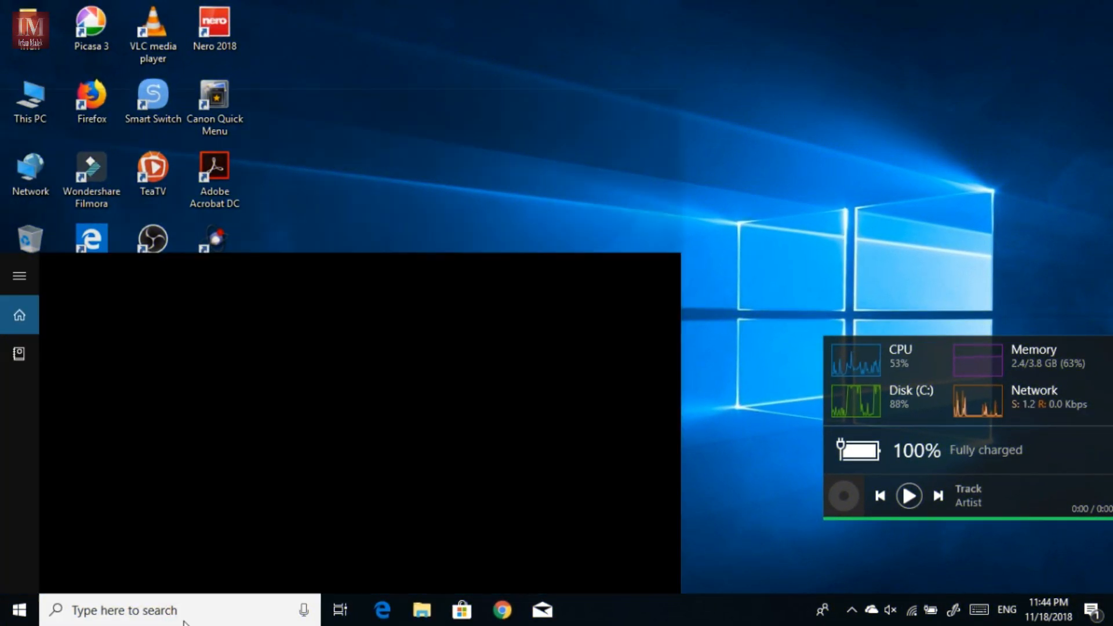
type("cmd")
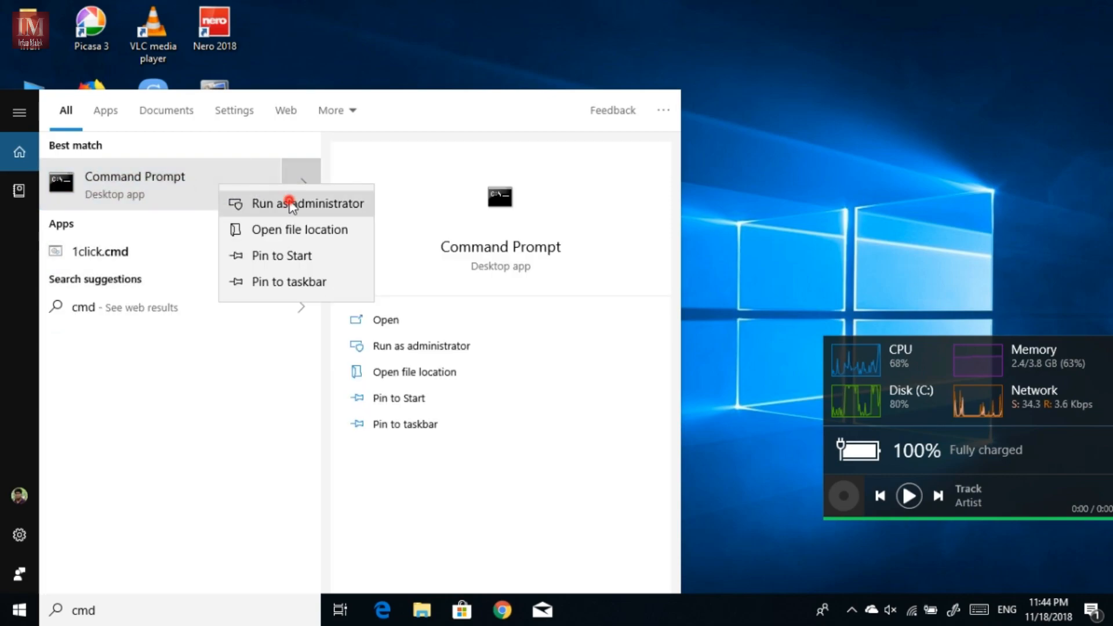
left_click(294, 203)
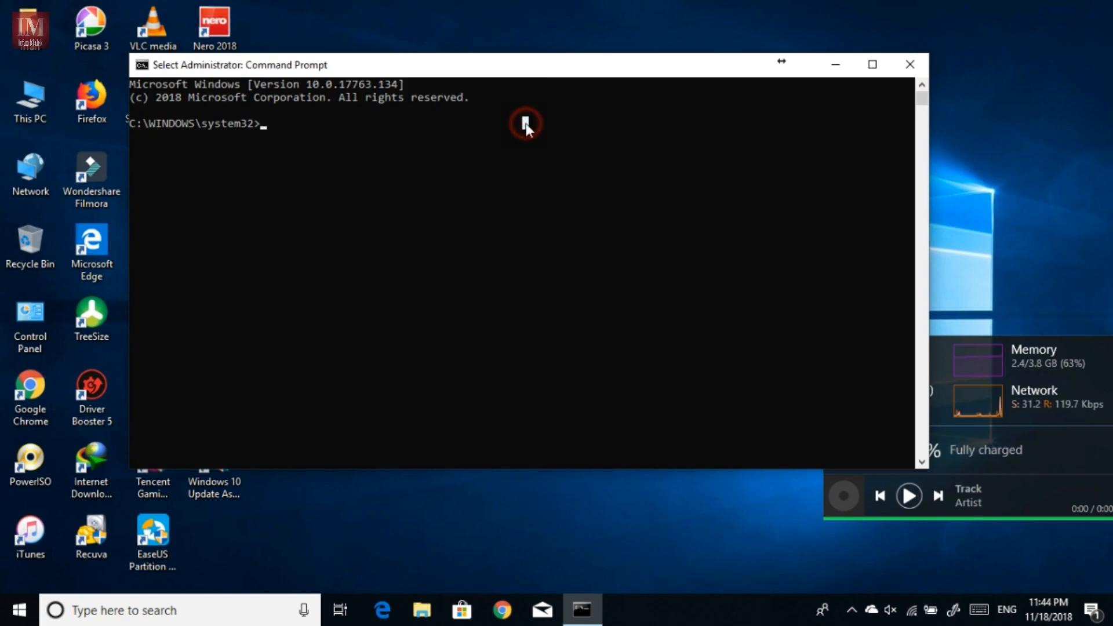
Step: Run cmd.exe /c cd 2>"%UserProfile%empty.txt" &clip < "%UserProfile%empty.txt" to empty the clipboard
type("cmd.exe /c")
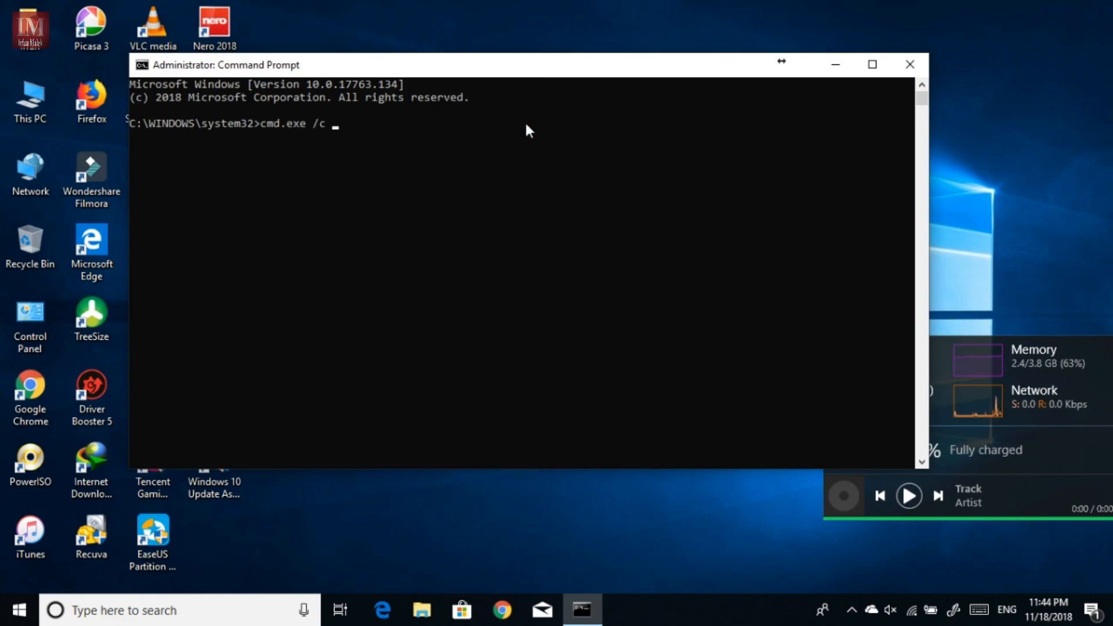
type("cd 2>\"%")
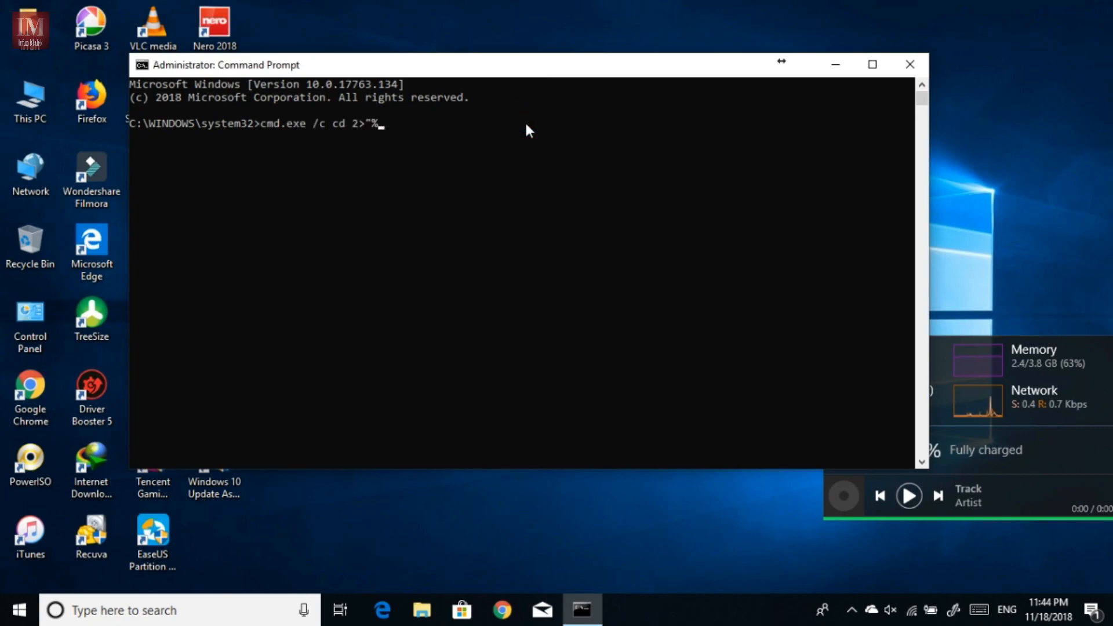
type("UserProfile%empty.")
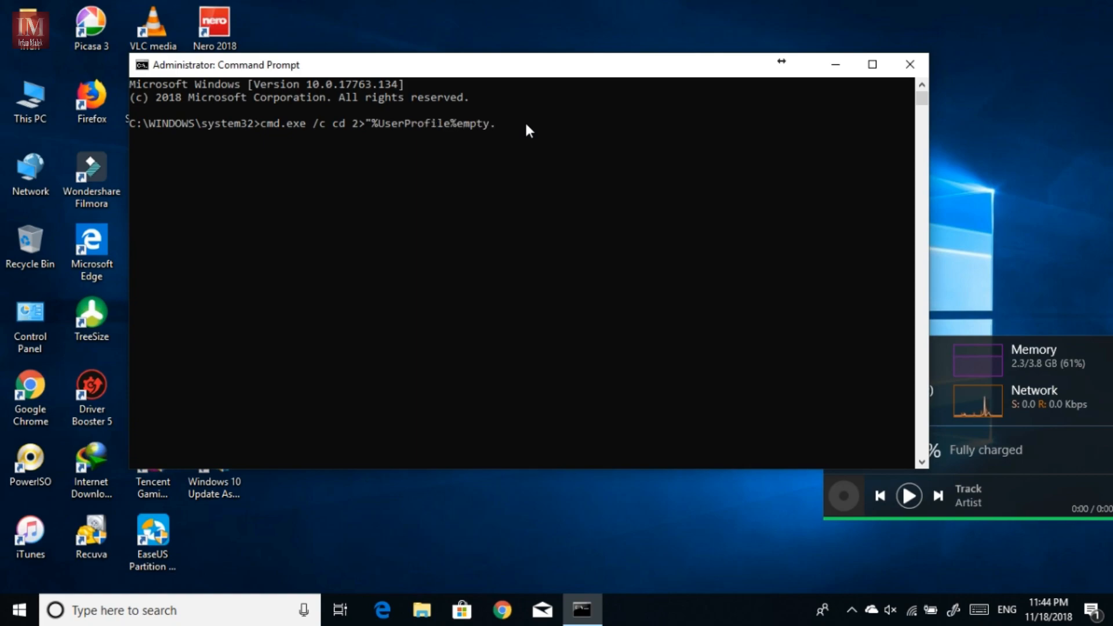
type(".txt\" &clip <")
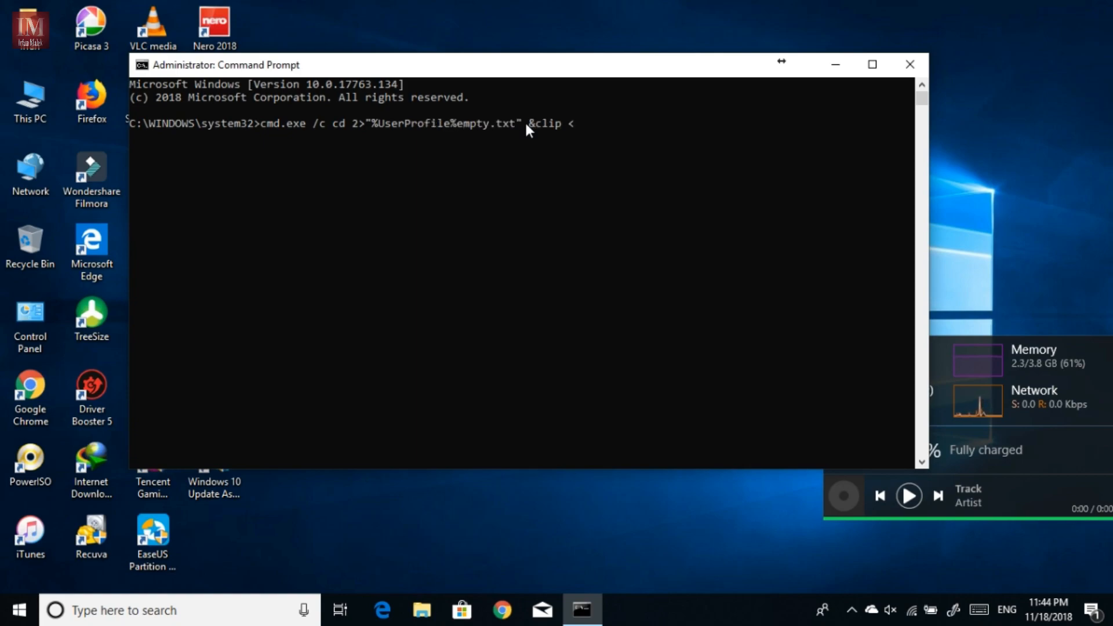
type("\"%UserP")
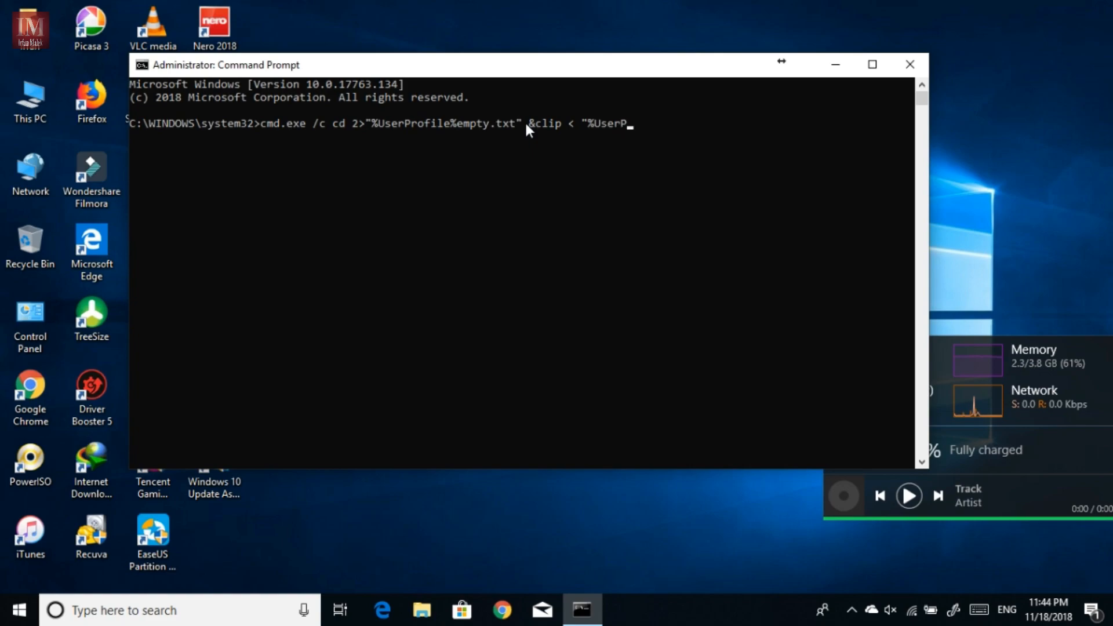
type("rofile%empty.")
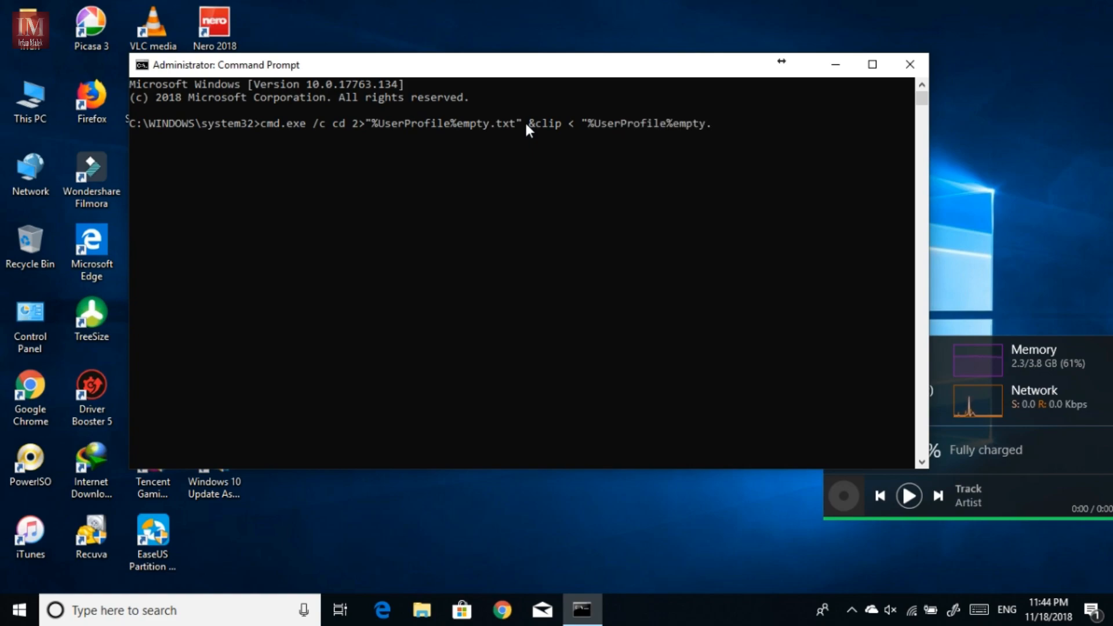
type(".txt\"")
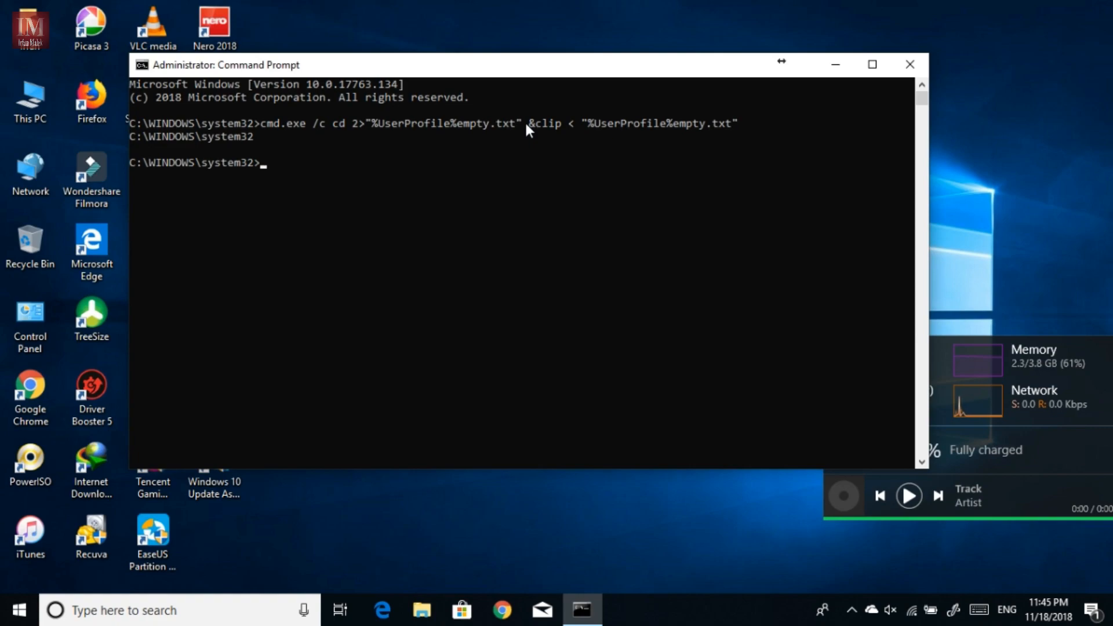
Step: Close the administrator Command Prompt with exit
type("exit")
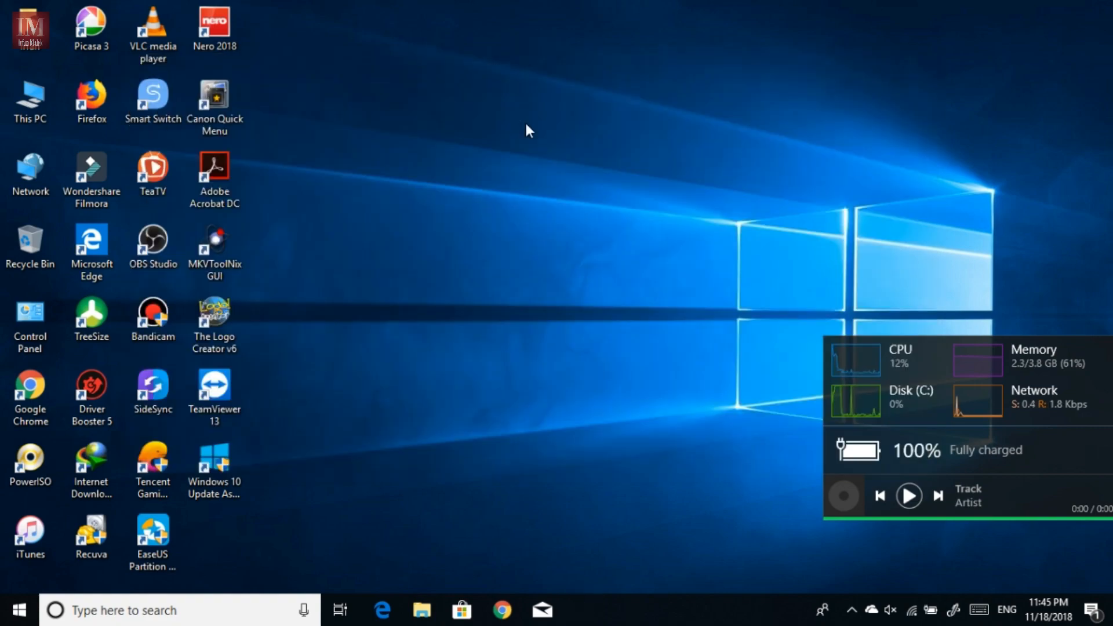
mouse_move(518, 295)
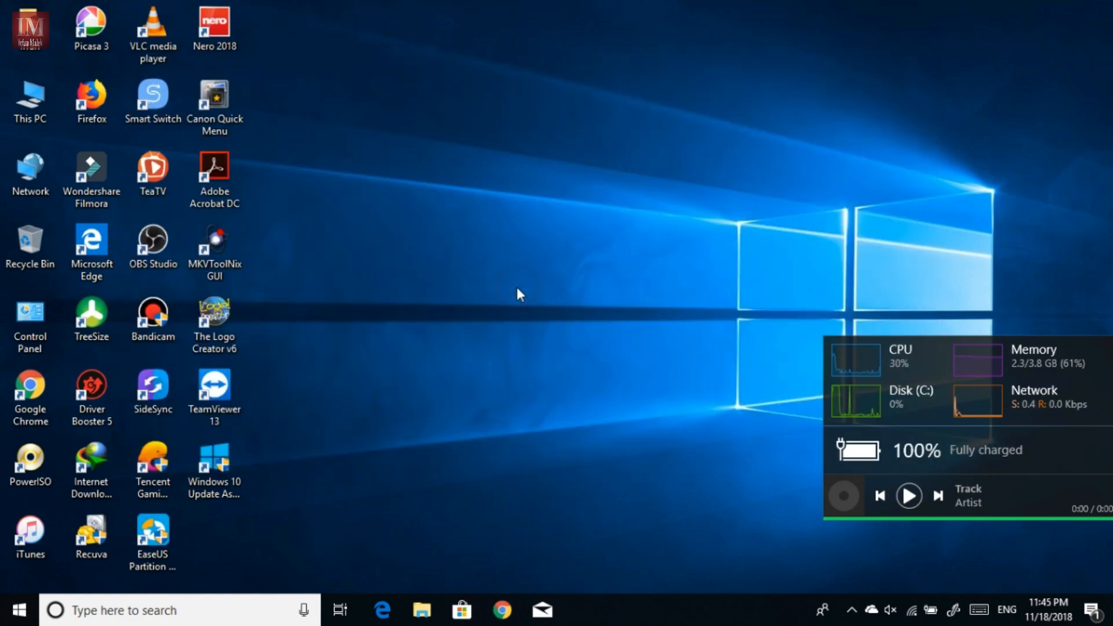
Step: Refresh the desktop from its context menu
right_click(518, 293)
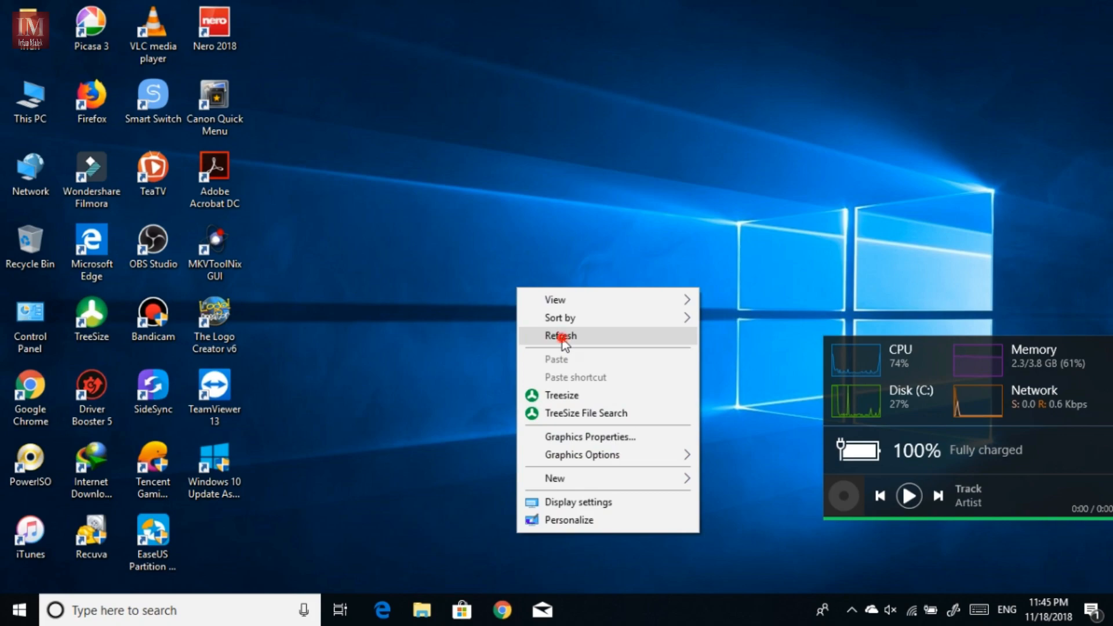
left_click(560, 336)
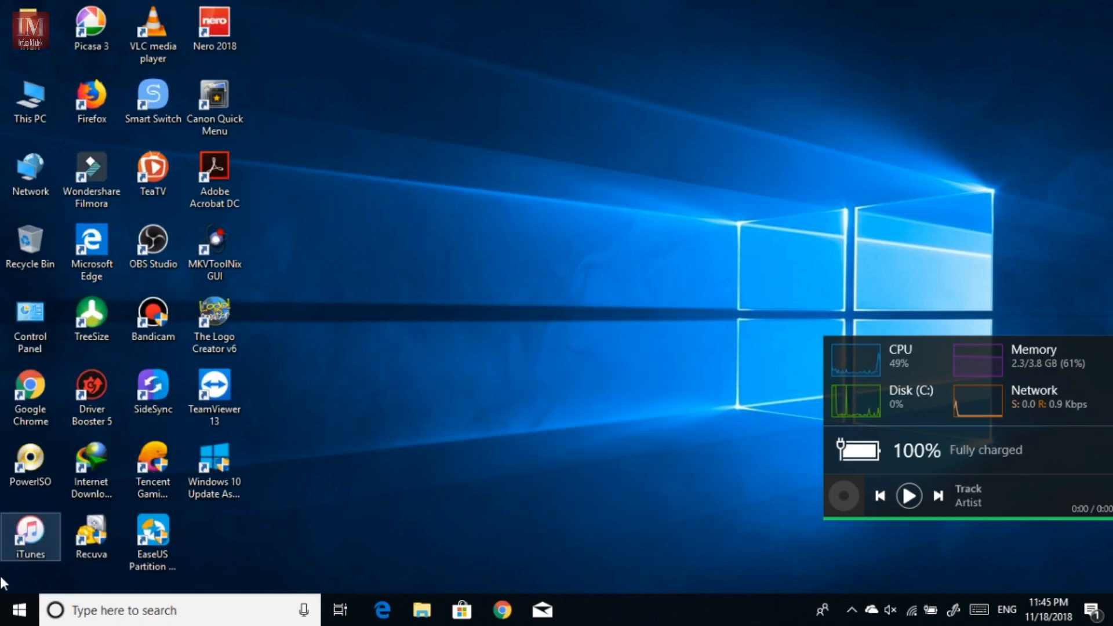
Step: Reach the Settings Accounts info page via the Start menu's Change account settings
left_click(20, 610)
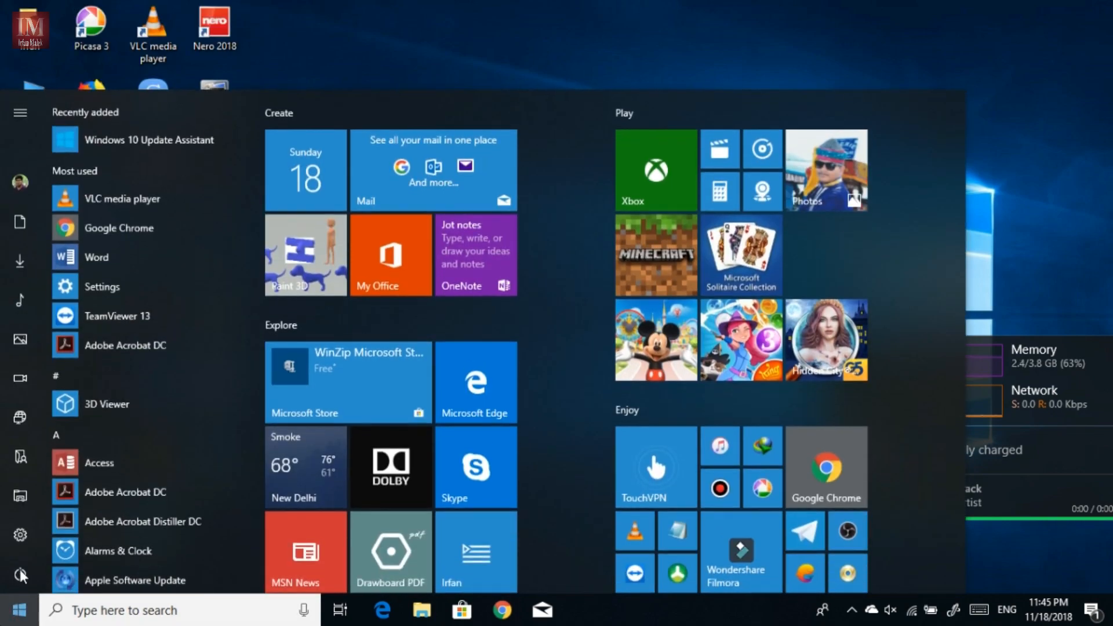
left_click(20, 182)
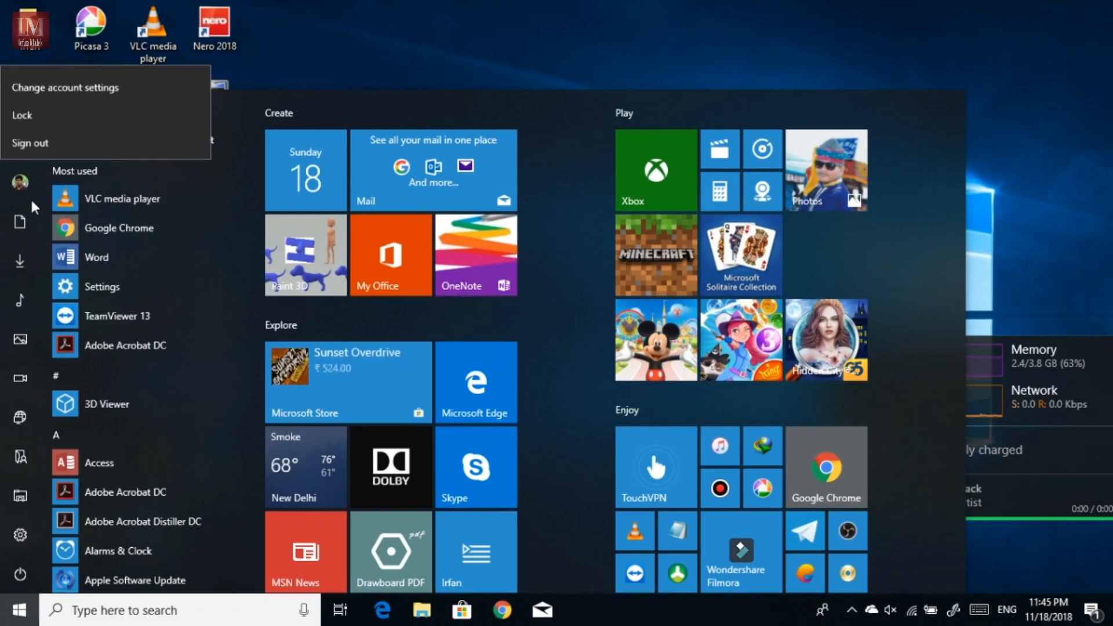
left_click(19, 181)
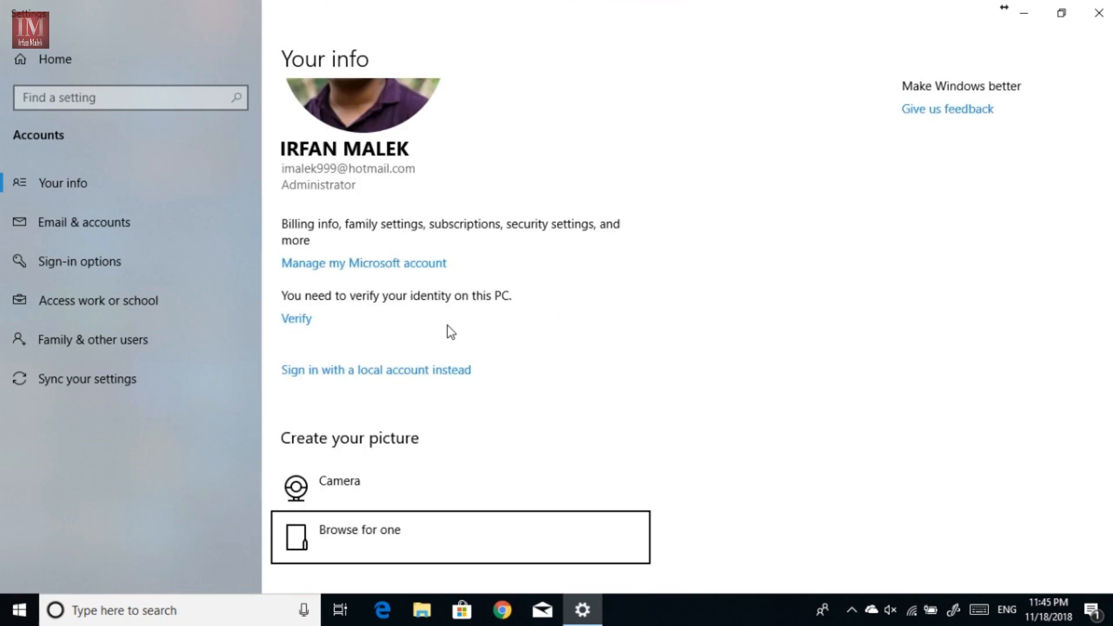
mouse_move(416, 365)
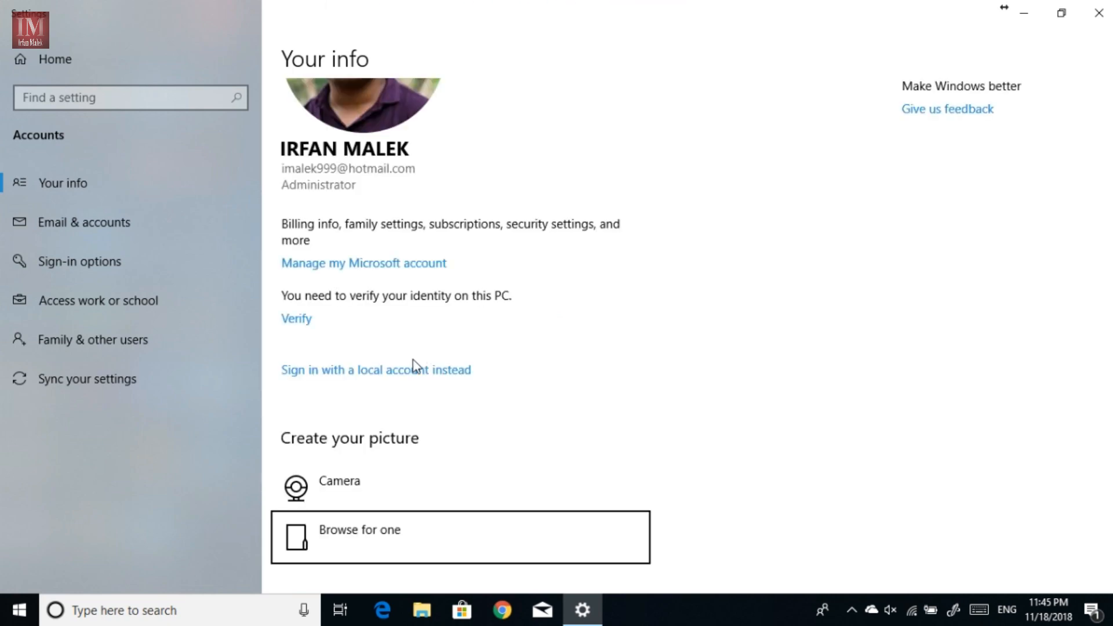
Step: Start 'Sign in with a local account instead' and focus the Current password box
left_click(377, 370)
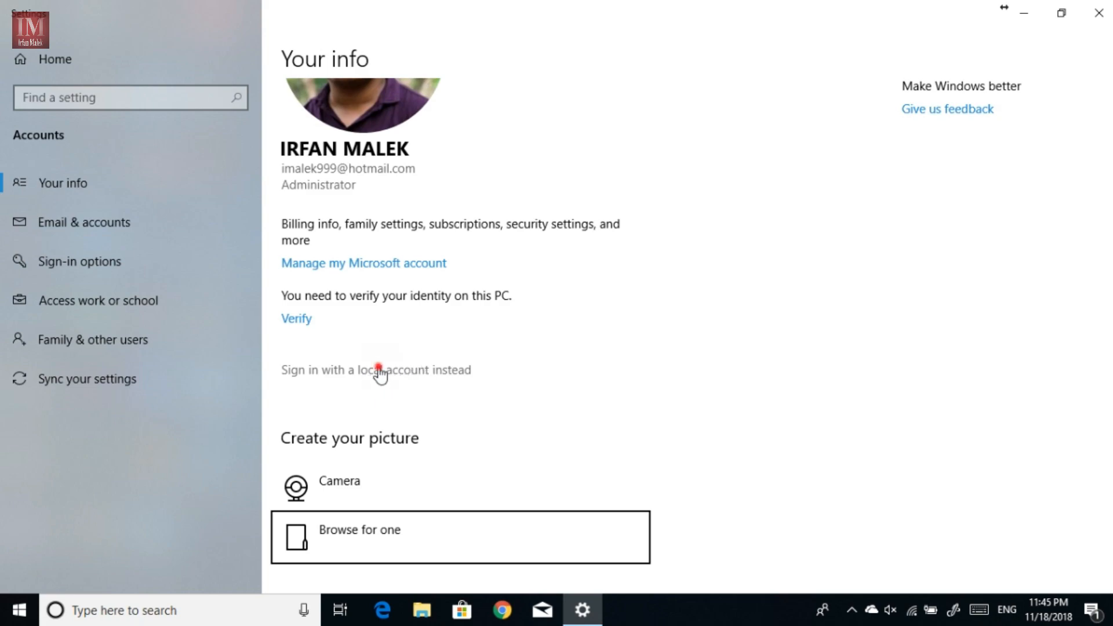
left_click(376, 370)
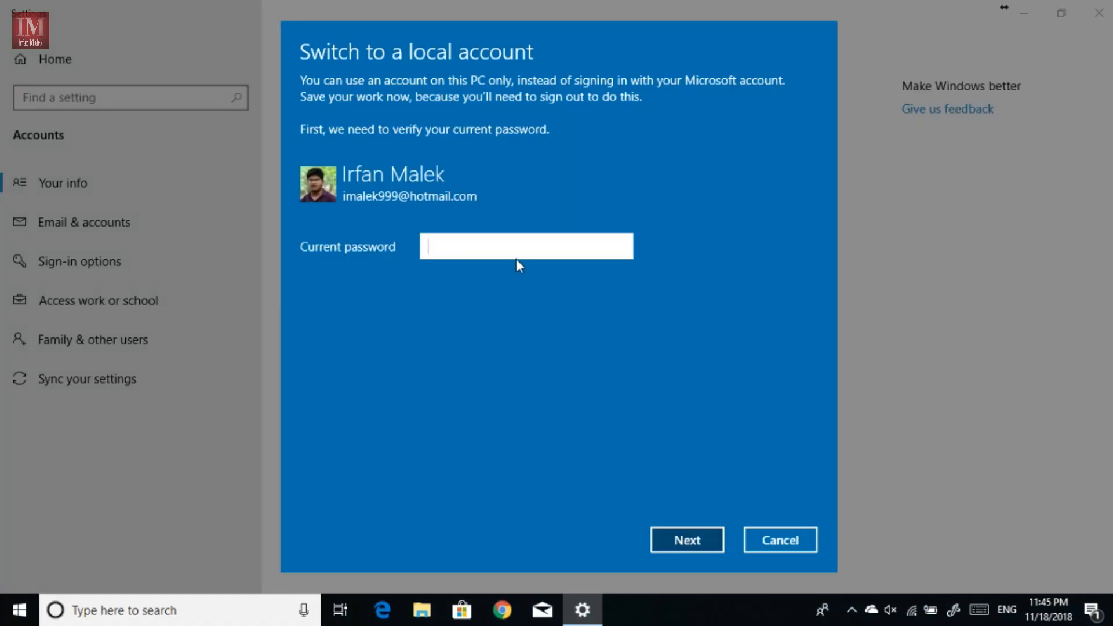
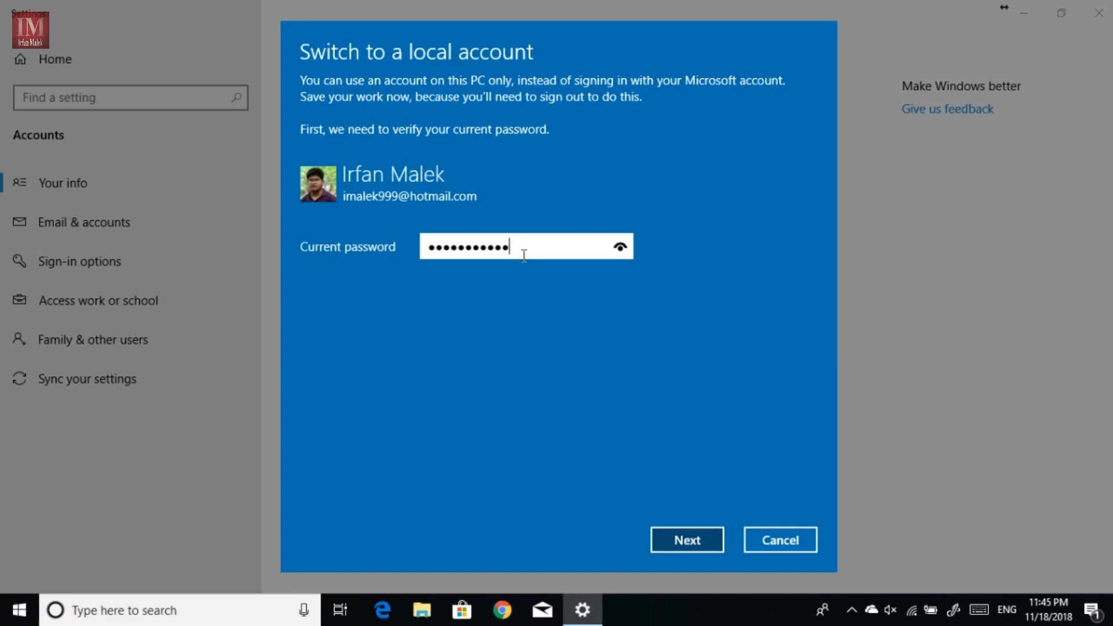
Step: Verify the current password and advance to the local account's new password field
left_click(685, 545)
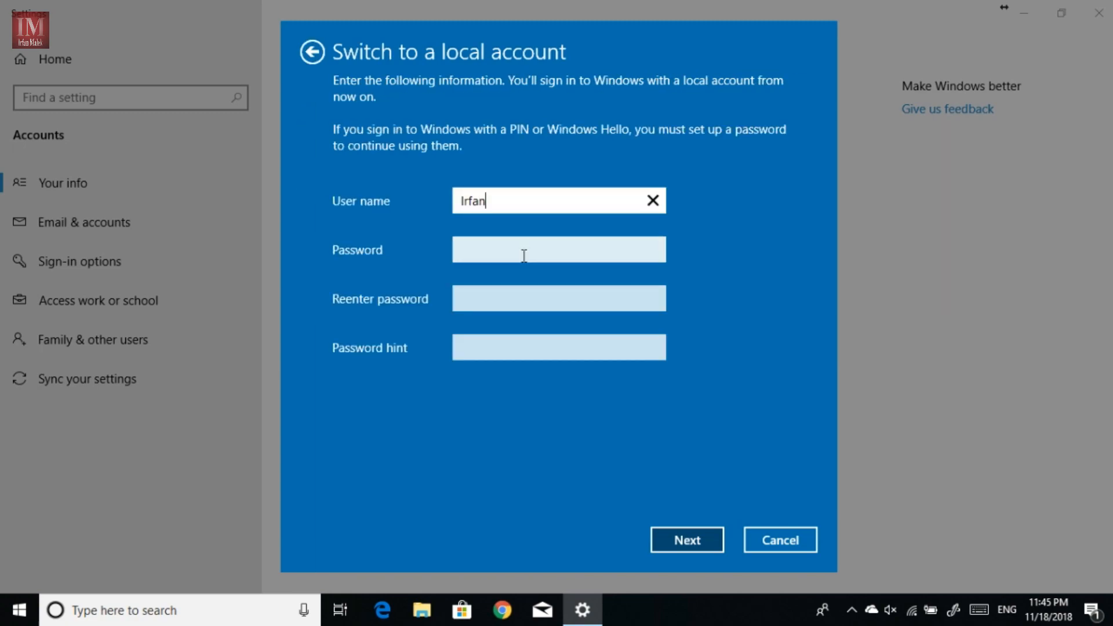
left_click(685, 539)
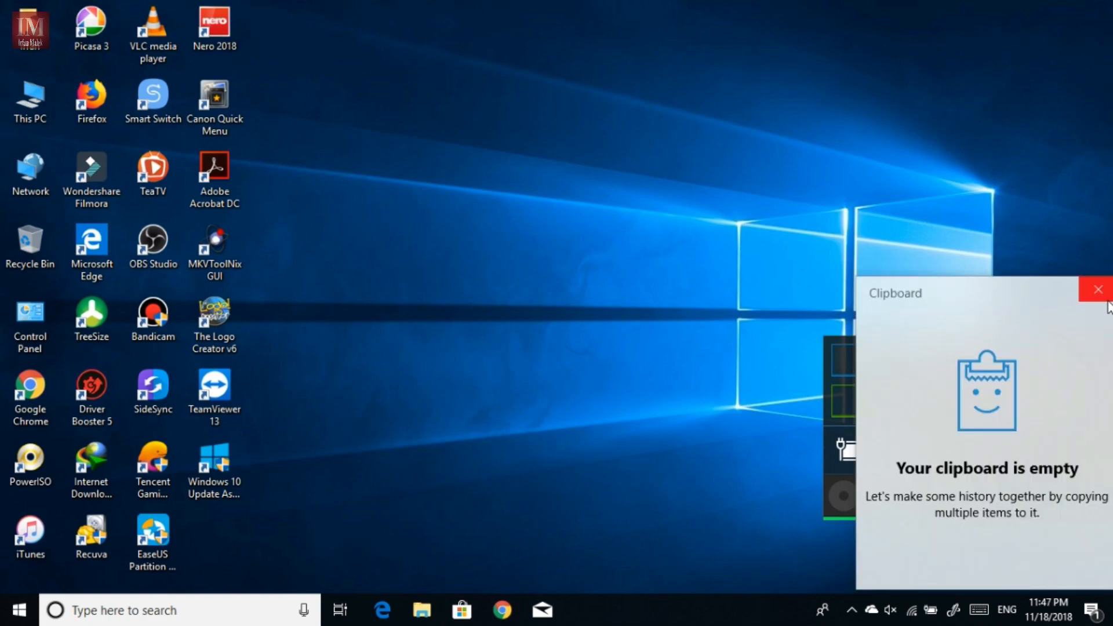
Step: Close the empty clipboard history panel and return to Start
left_click(1098, 290)
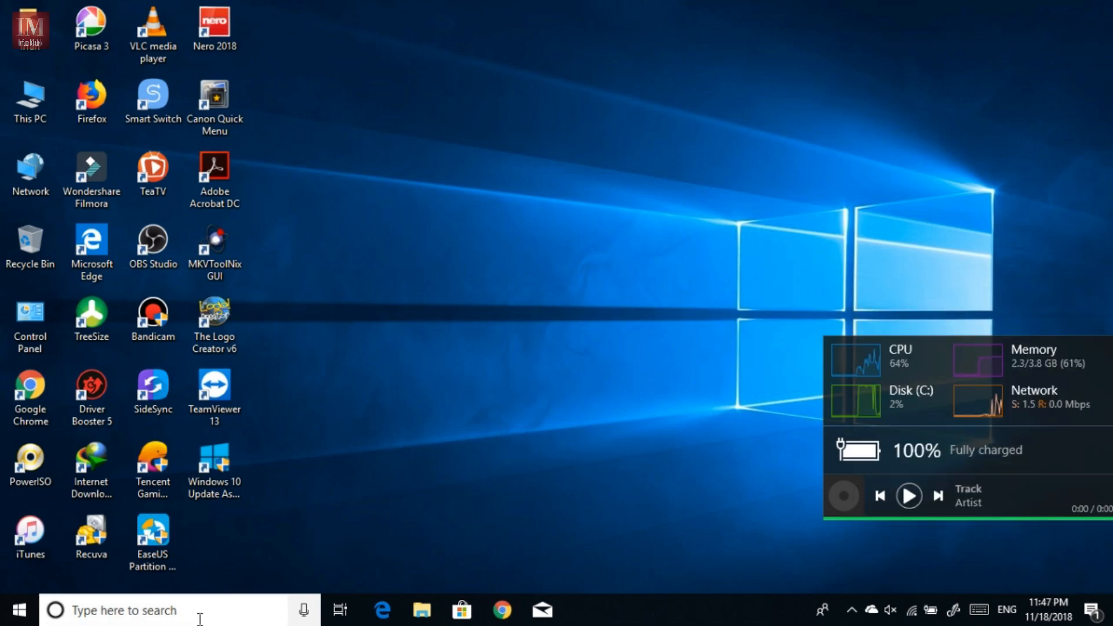
mouse_move(656, 302)
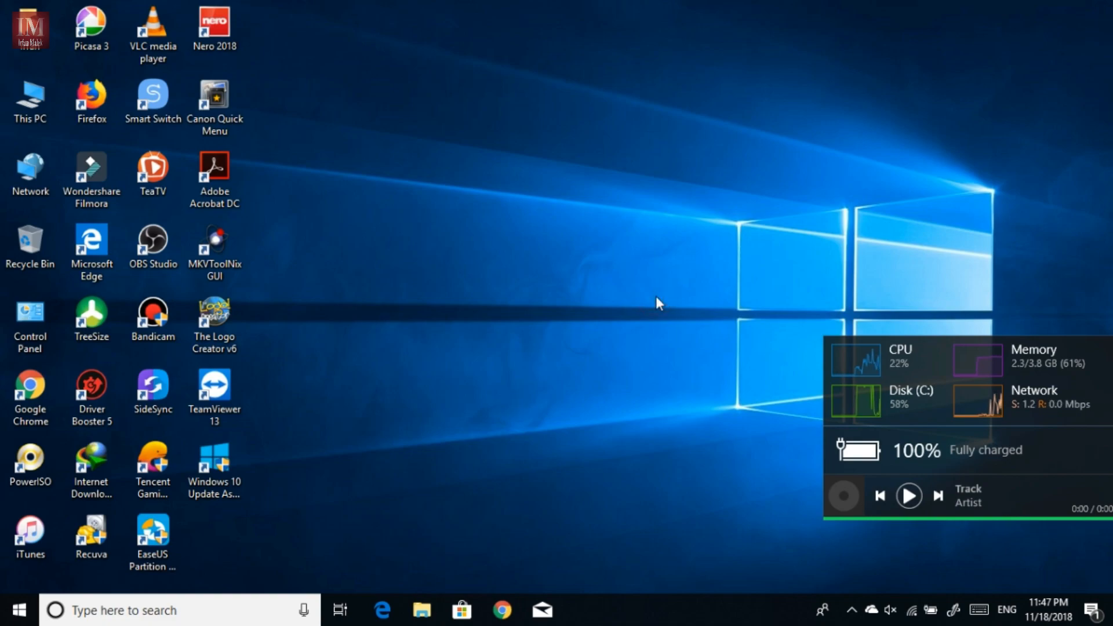
left_click(17, 610)
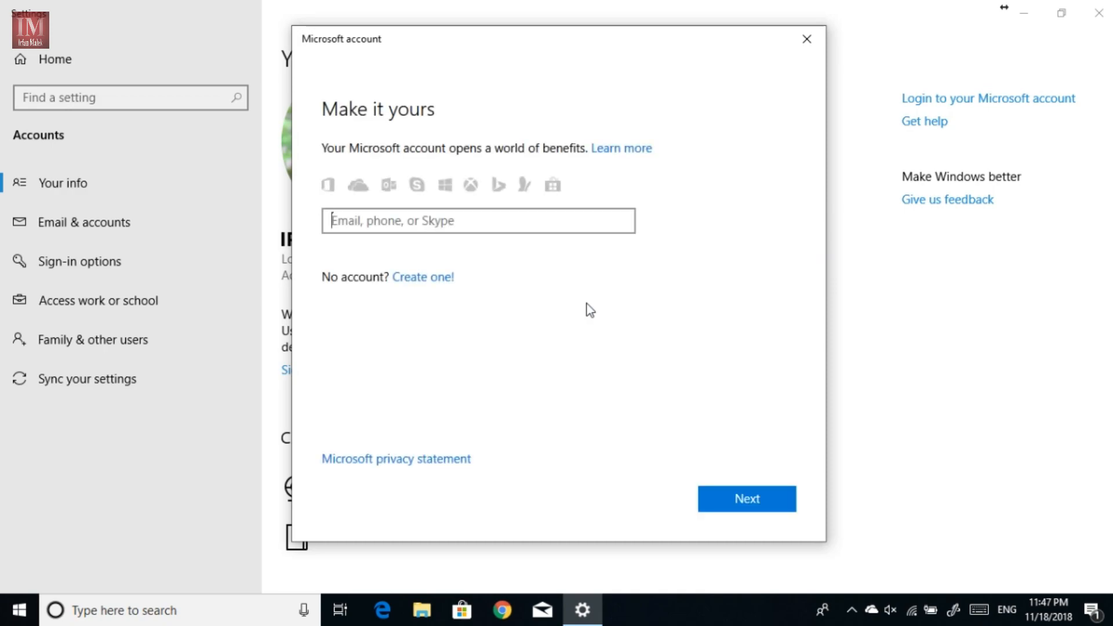
Step: Start the Microsoft account sign-in dialog loading from the Your info page
left_click(745, 498)
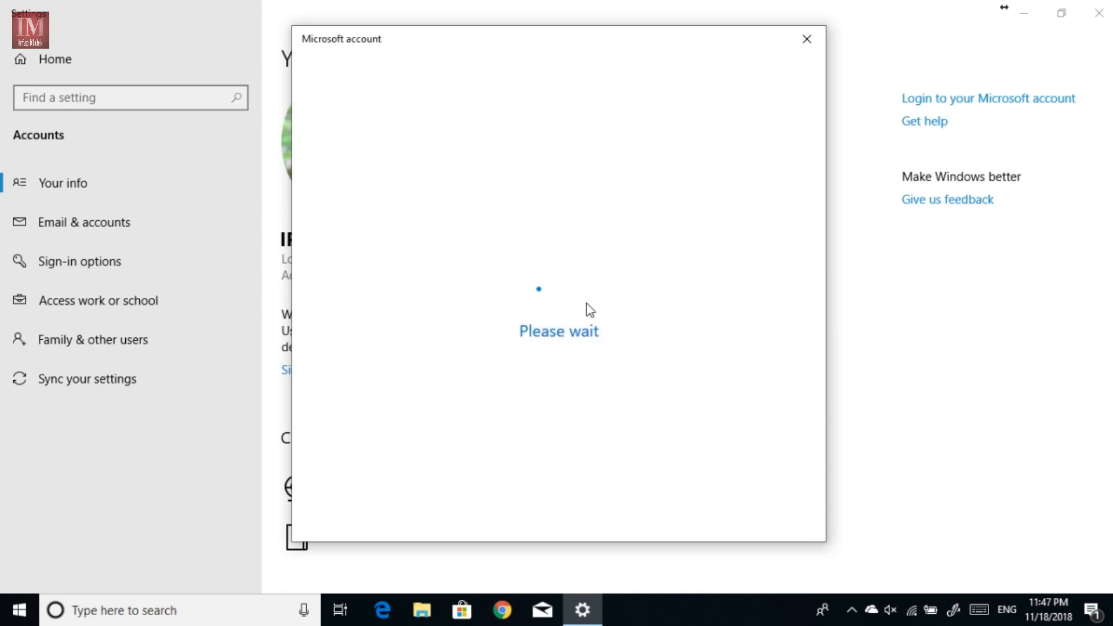